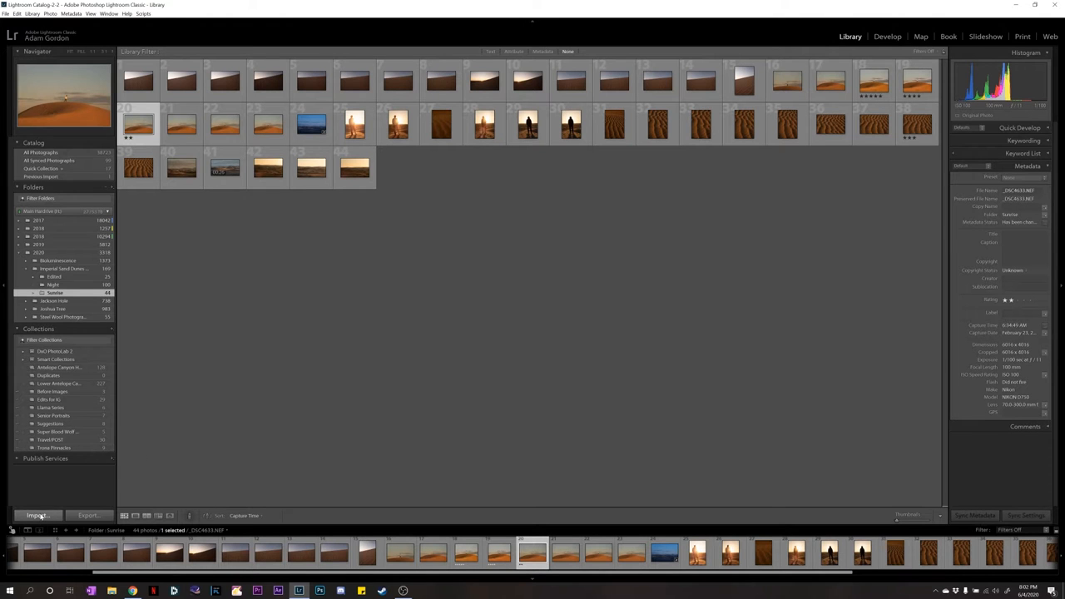
Step: Start an import from the main hard drive, then cancel it without adding photos
click(38, 515)
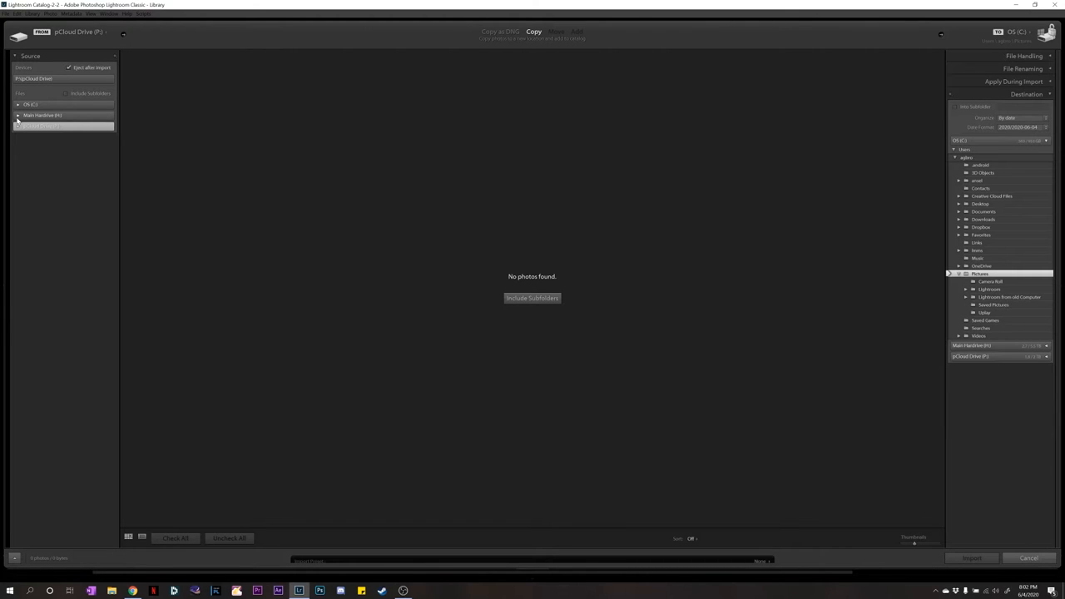
click(18, 115)
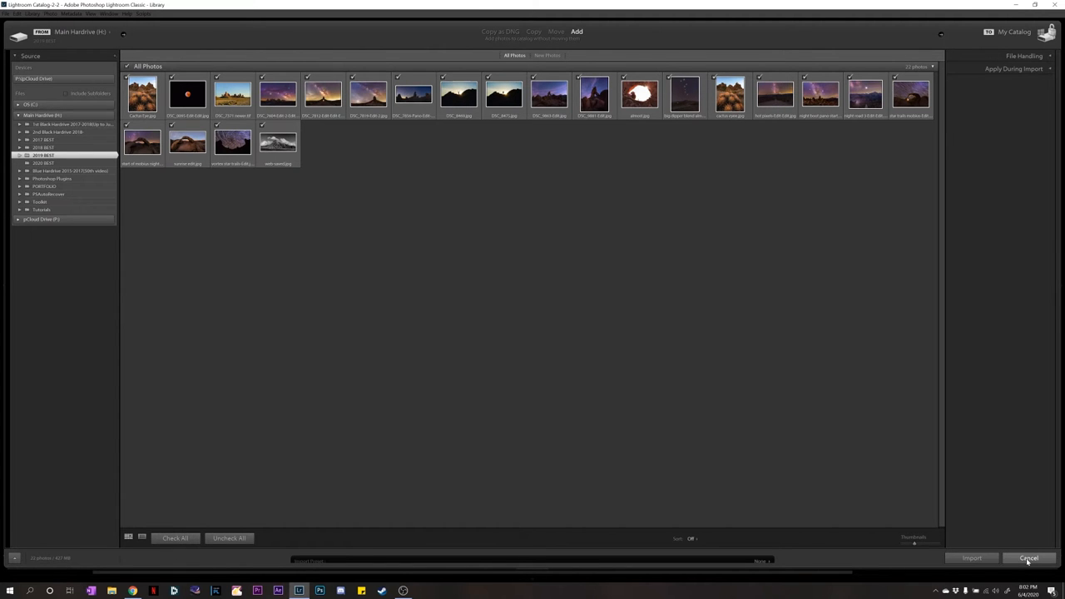
click(1028, 557)
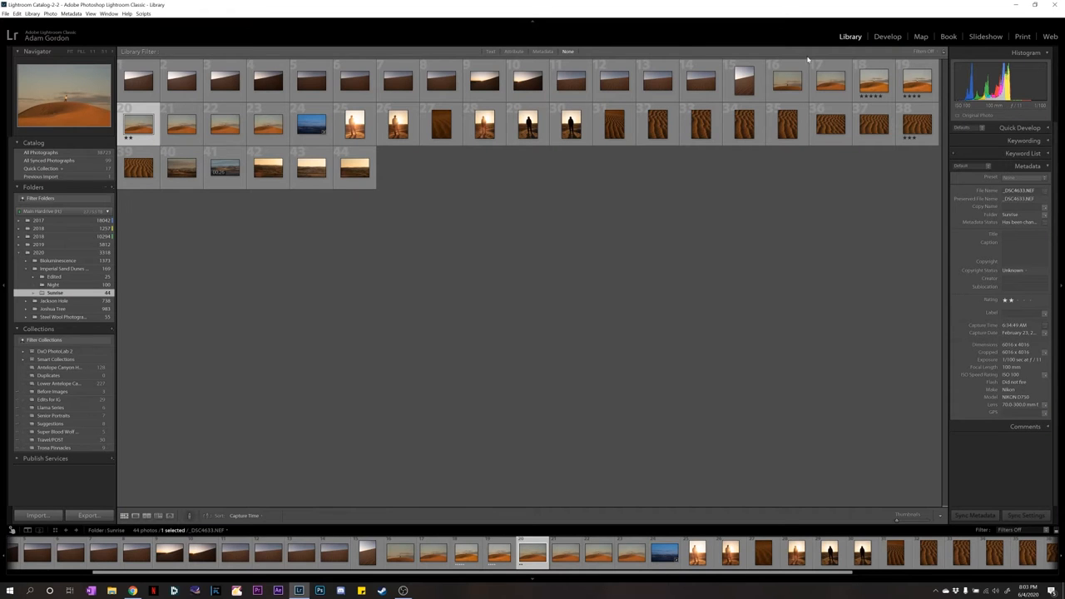
mouse_move(258, 318)
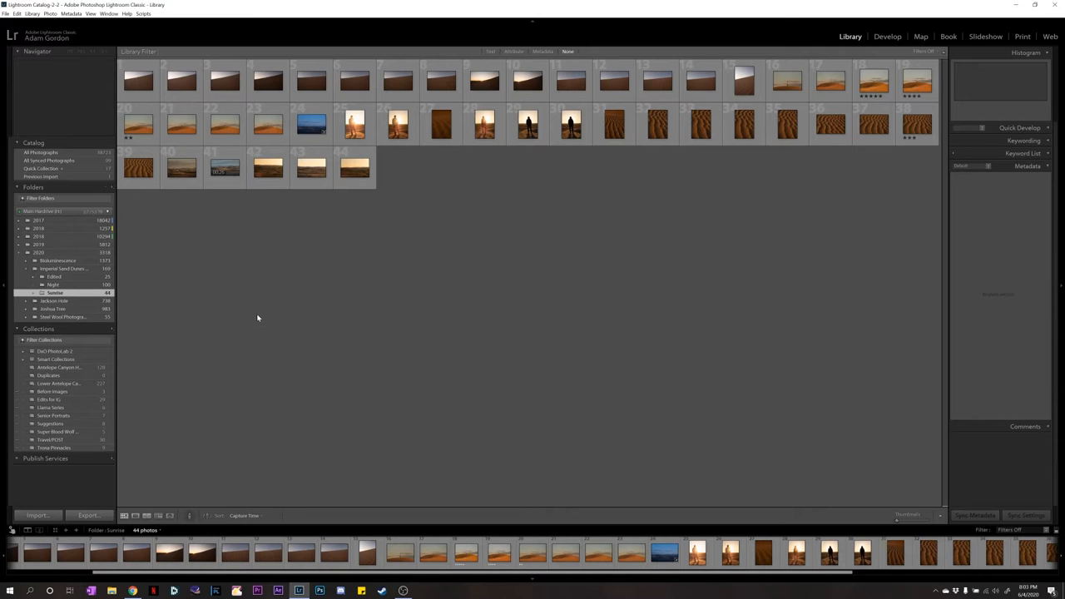
mouse_move(555, 326)
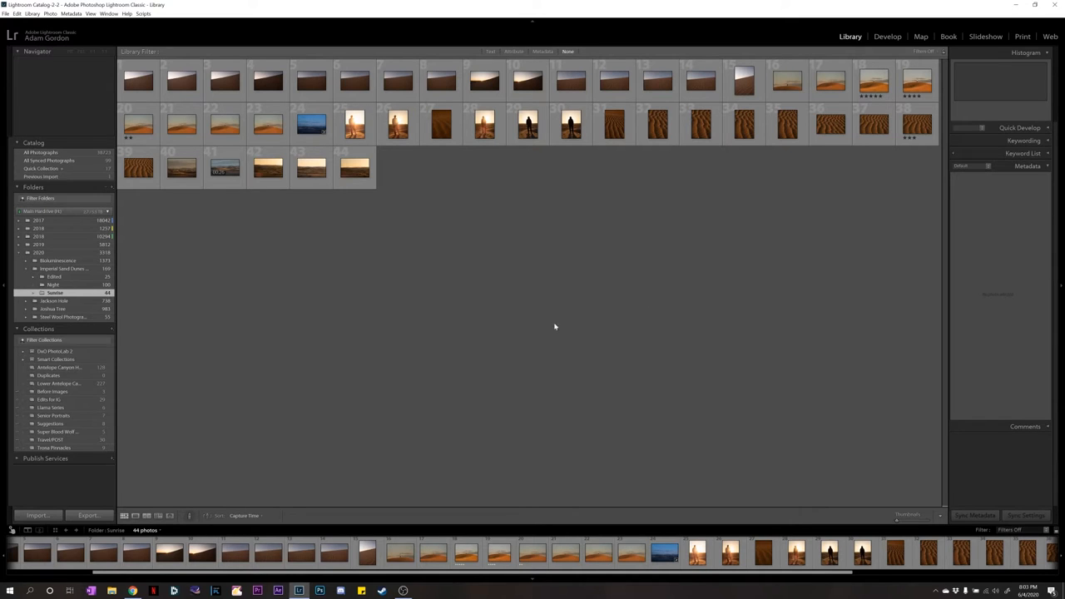
mouse_move(901, 524)
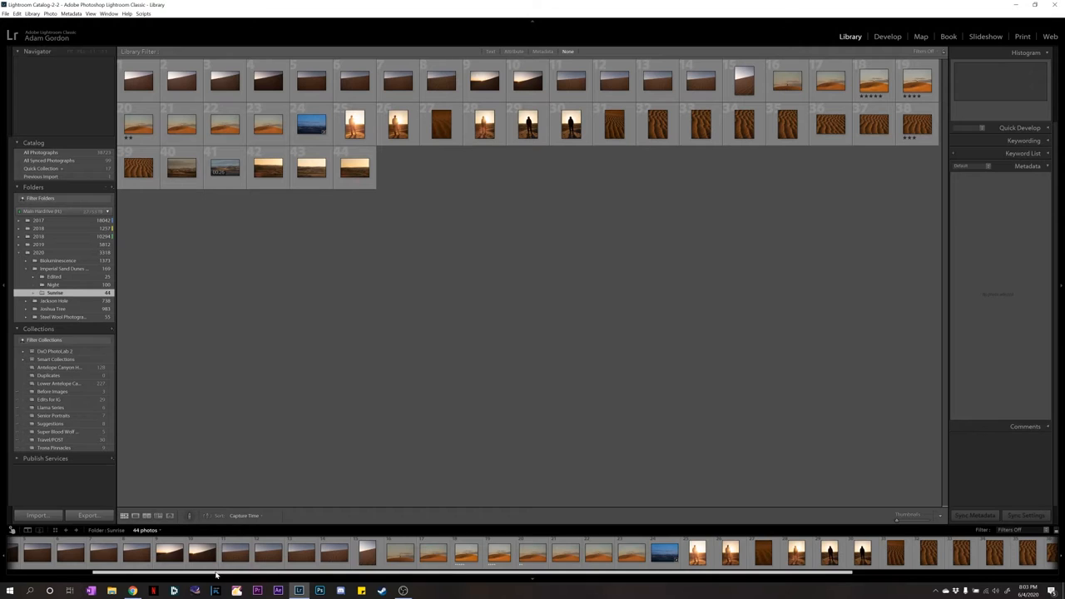
Step: Select thumbnail 20, the two-star sunrise sand dune photo, in the Library grid
scroll(left, 3)
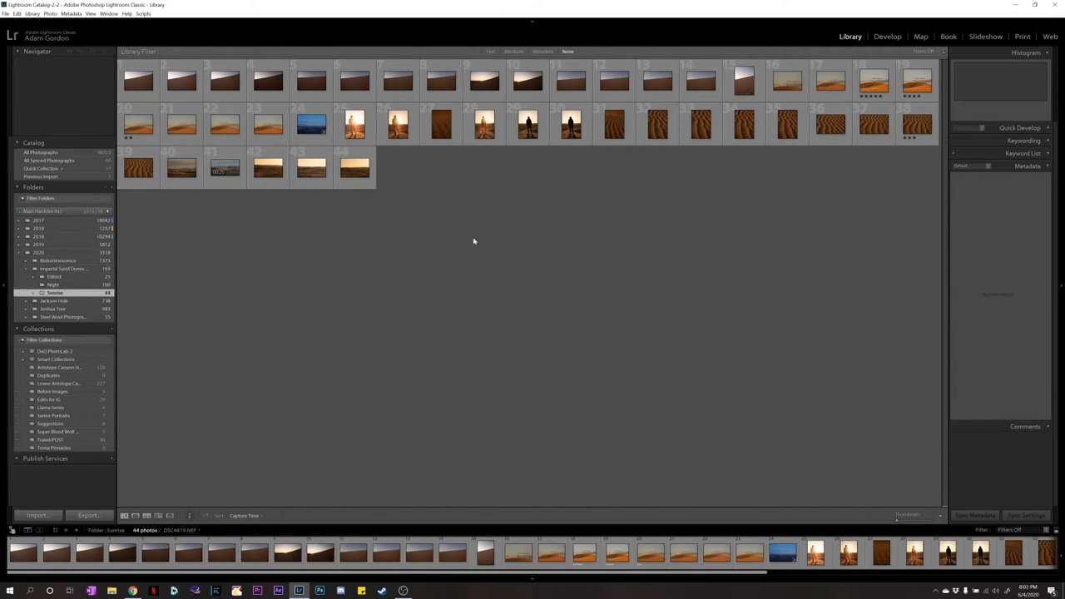
click(138, 124)
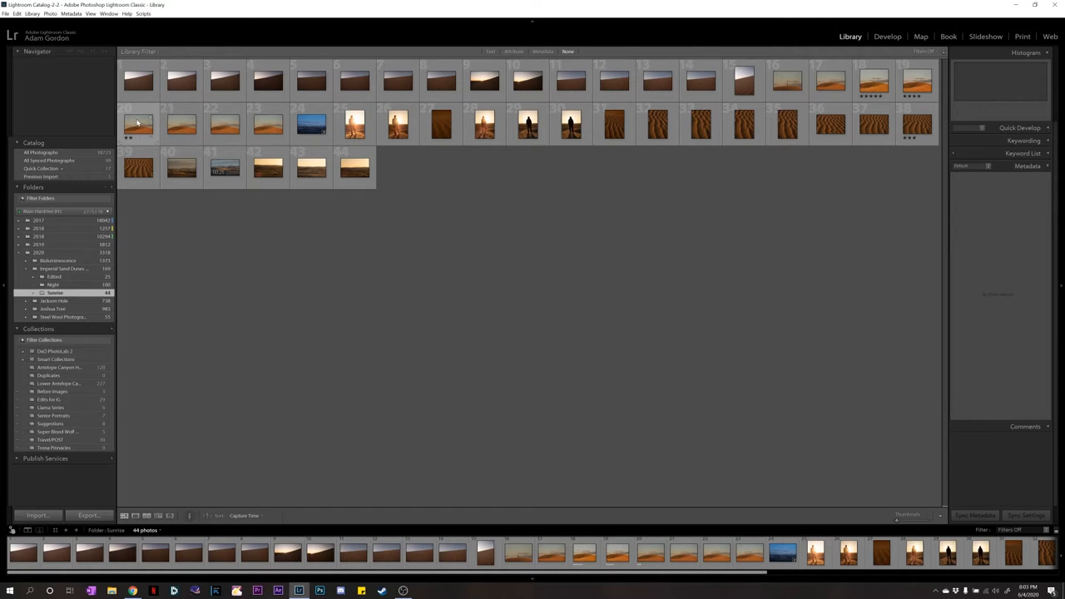
click(139, 124)
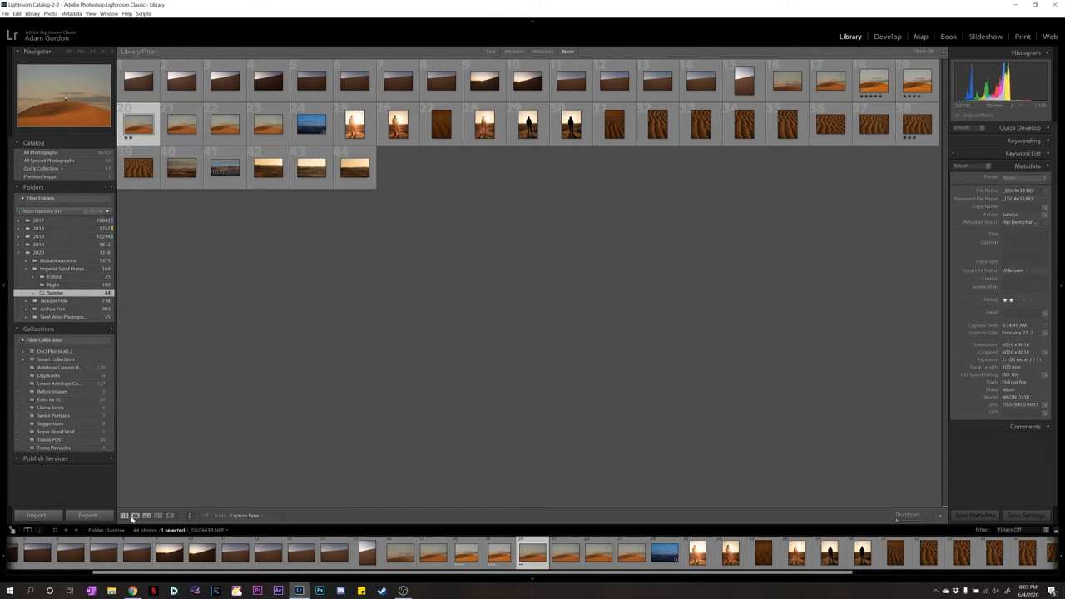